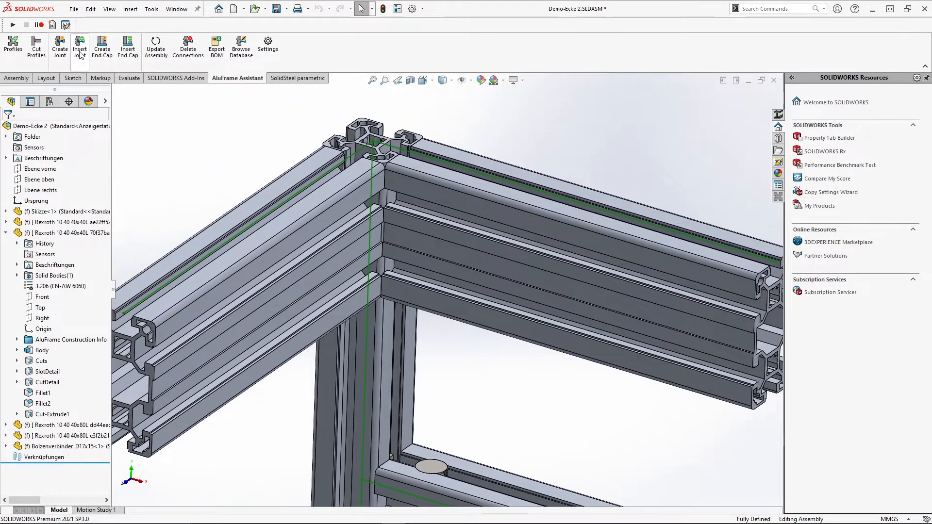
Join the top profile to the vertical post with Bolzenverbinder D17x15 and Winkelverbinder 40x40.
left_click(79, 48)
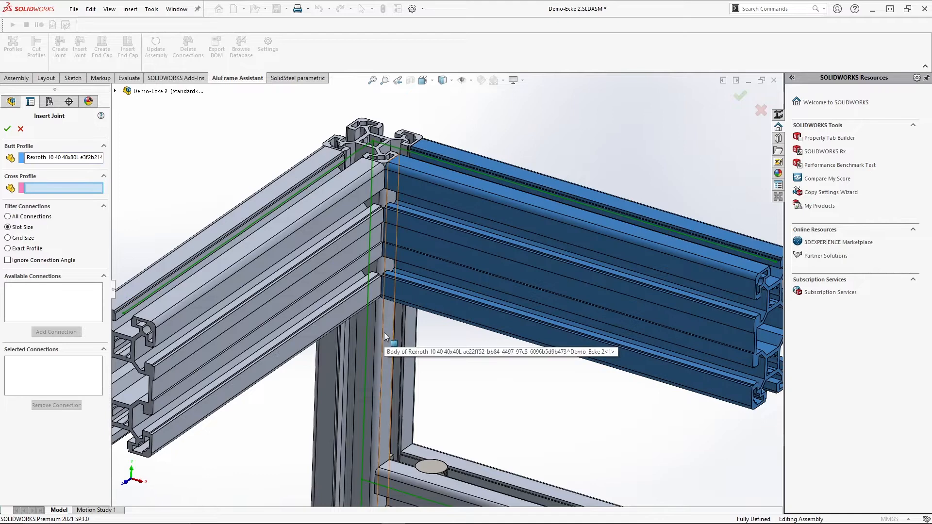
left_click(386, 338)
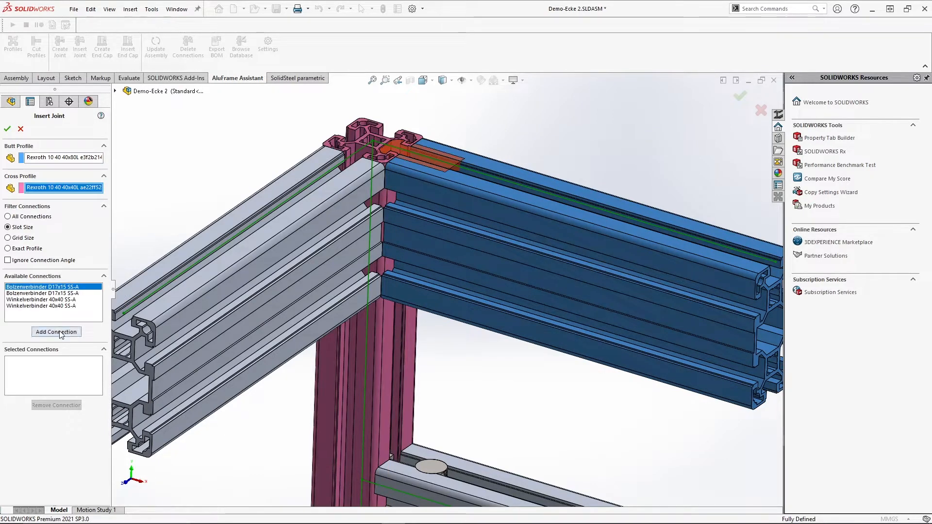
left_click(56, 332)
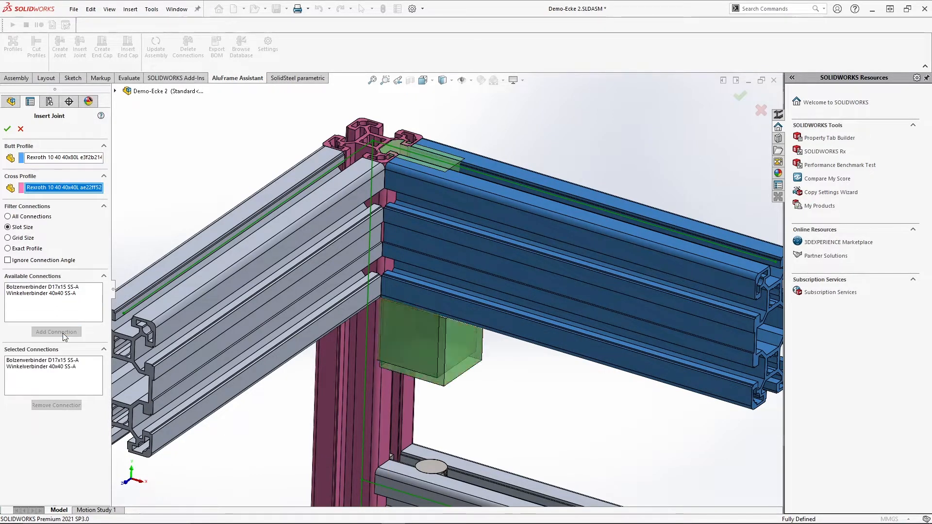
left_click(6, 128)
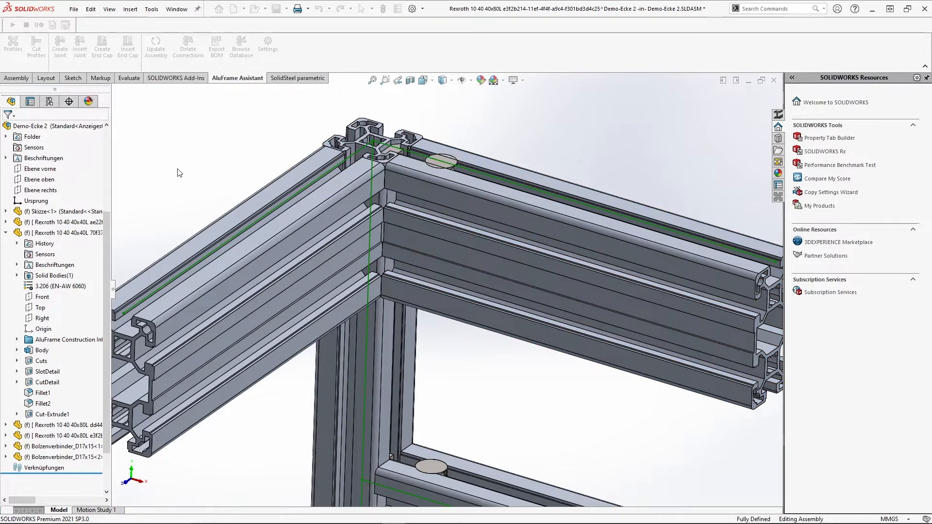
Join the left profile to the post with the same bolt and angle connectors.
left_click(79, 48)
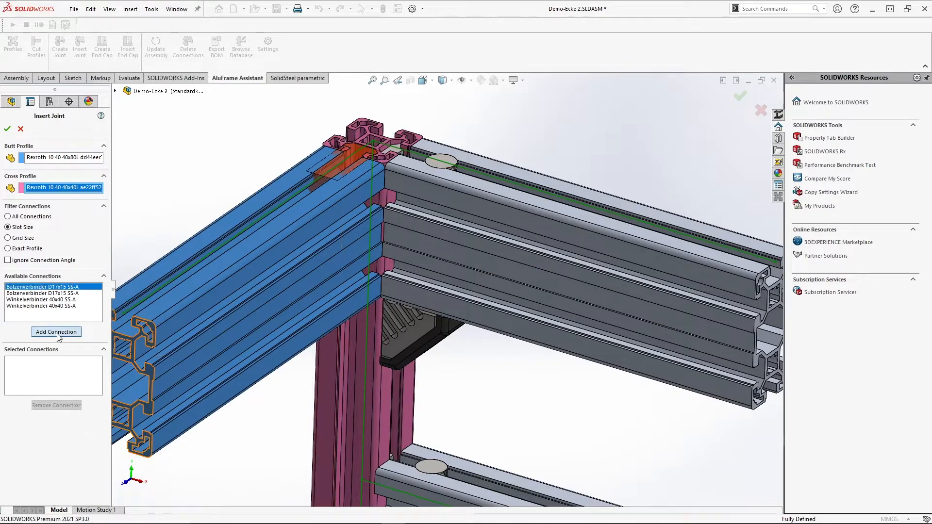
left_click(56, 332)
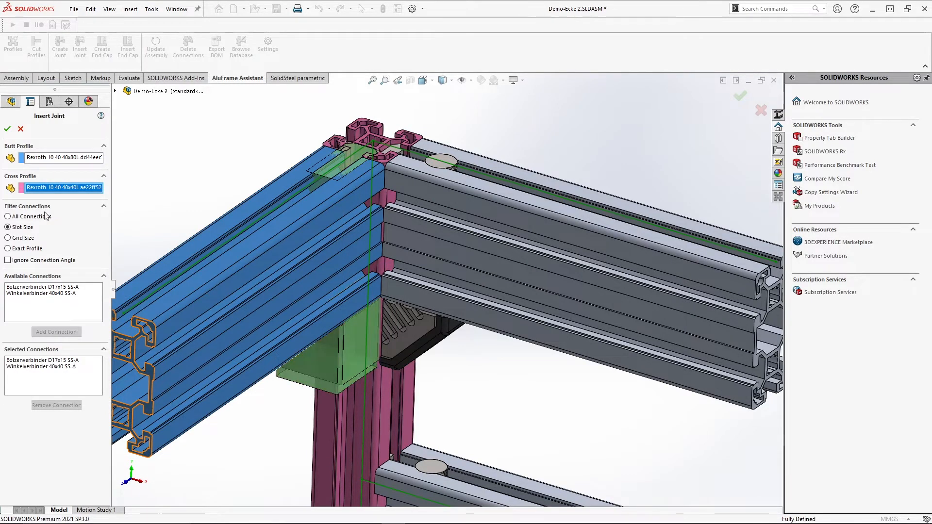
left_click(7, 130)
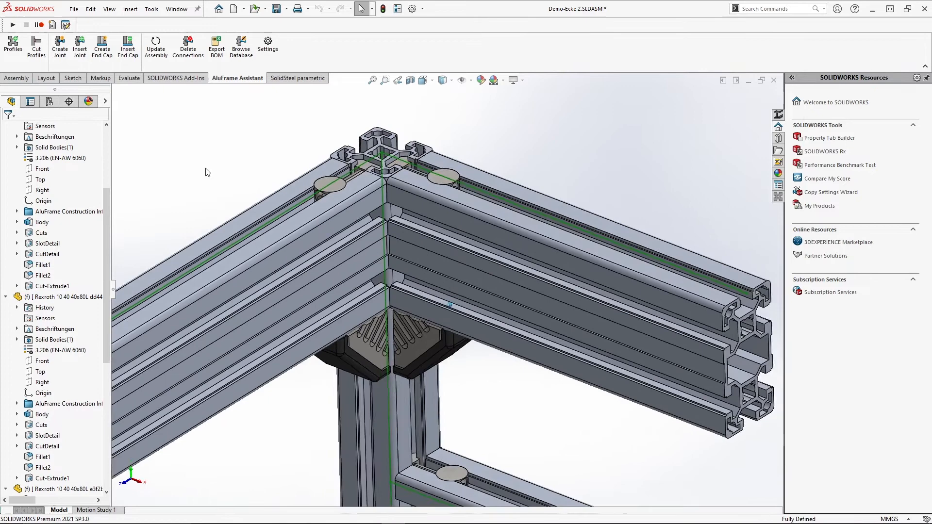
Fit the 'Fuß D30 inkl. Endkappe geschnitten' foot on the vertical post's front end.
left_click(102, 46)
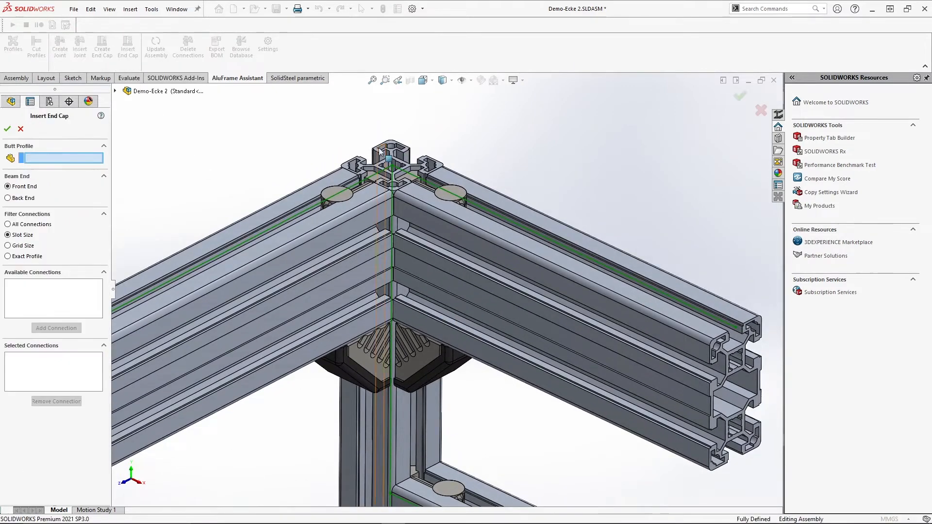
left_click(389, 154)
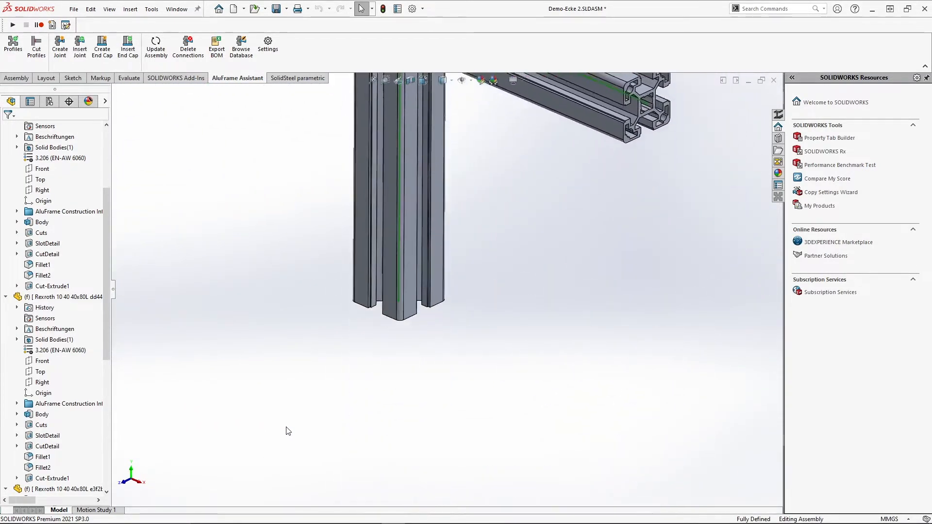
left_click(102, 47)
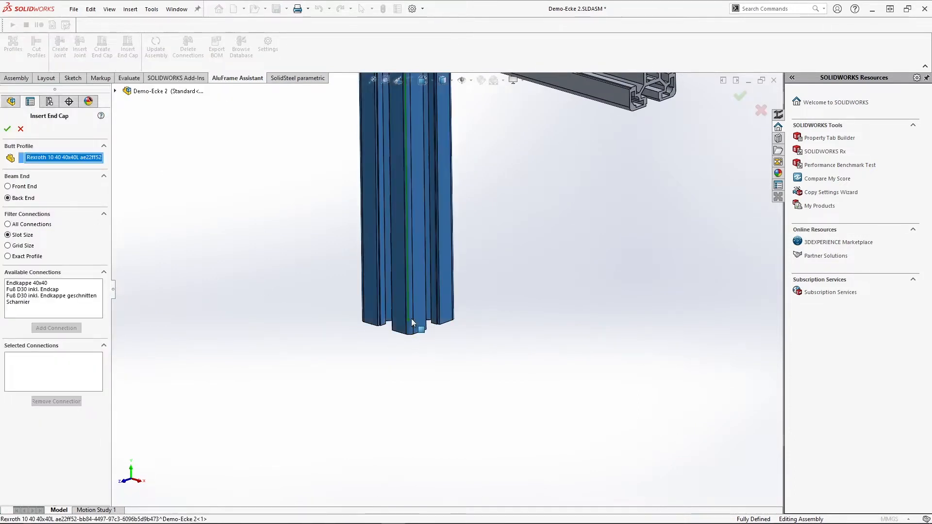
mouse_move(28, 186)
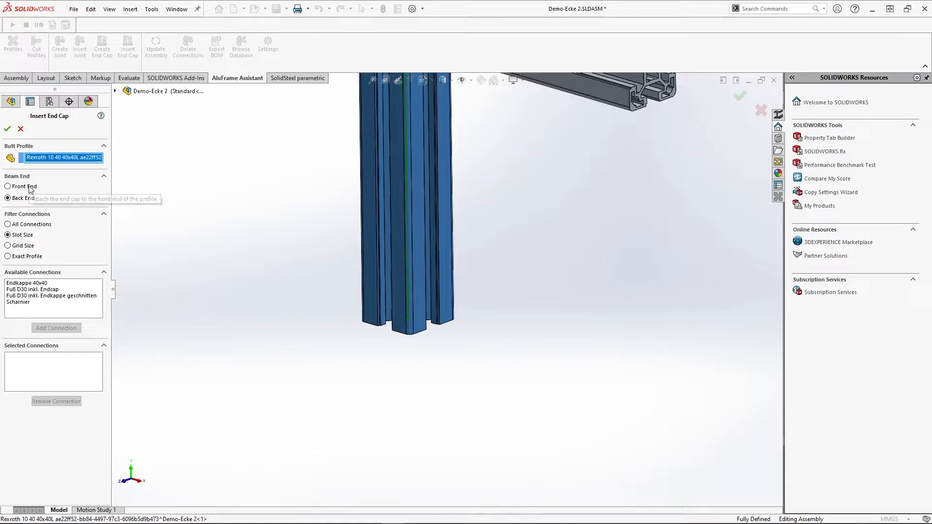
left_click(6, 187)
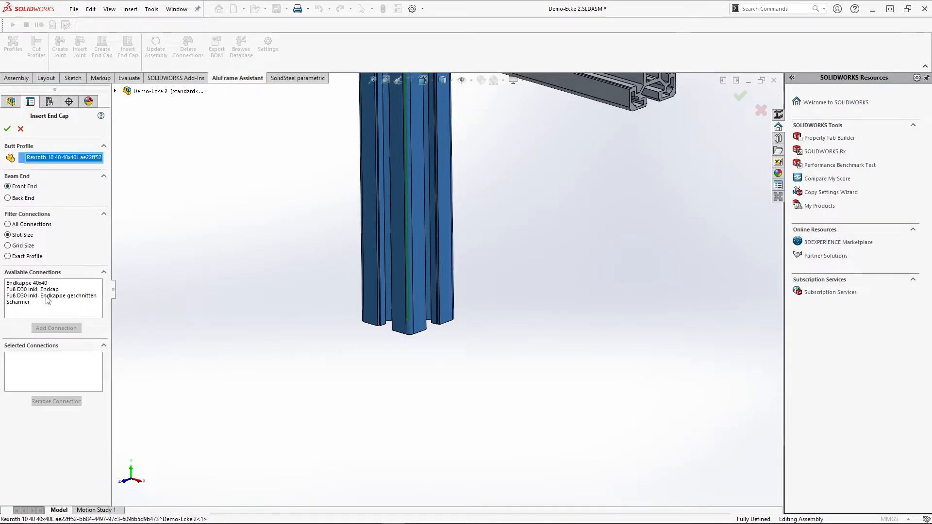
left_click(51, 295)
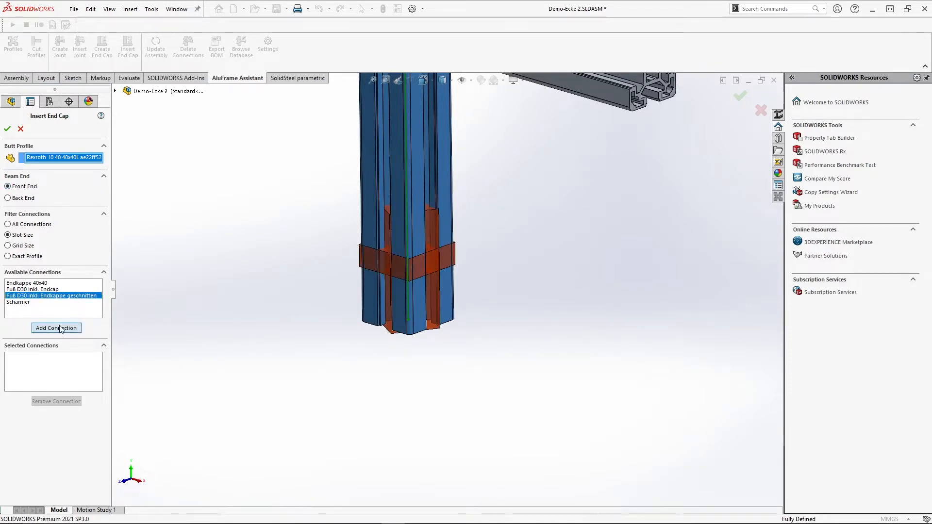
left_click(56, 328)
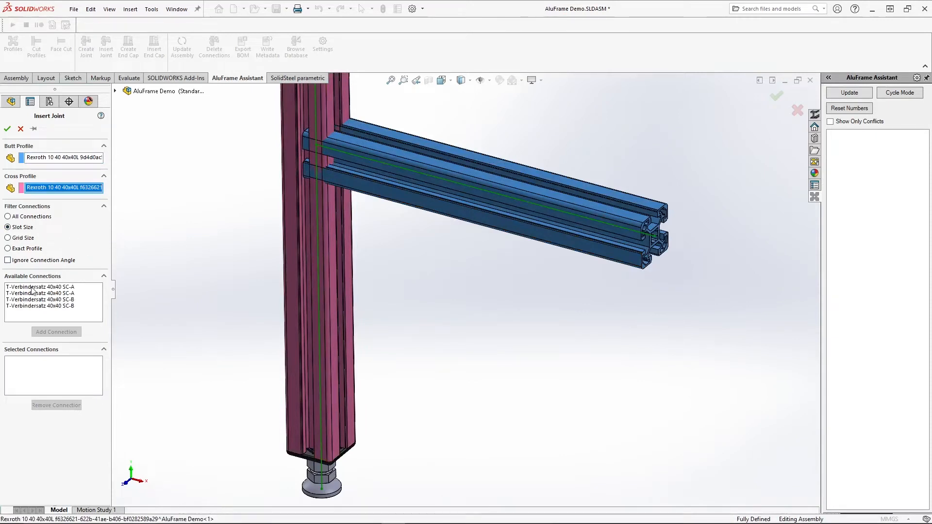
Join the lower horizontal profile to the post with a T-Verbindersatz 40x40 SC-B connector.
left_click(40, 300)
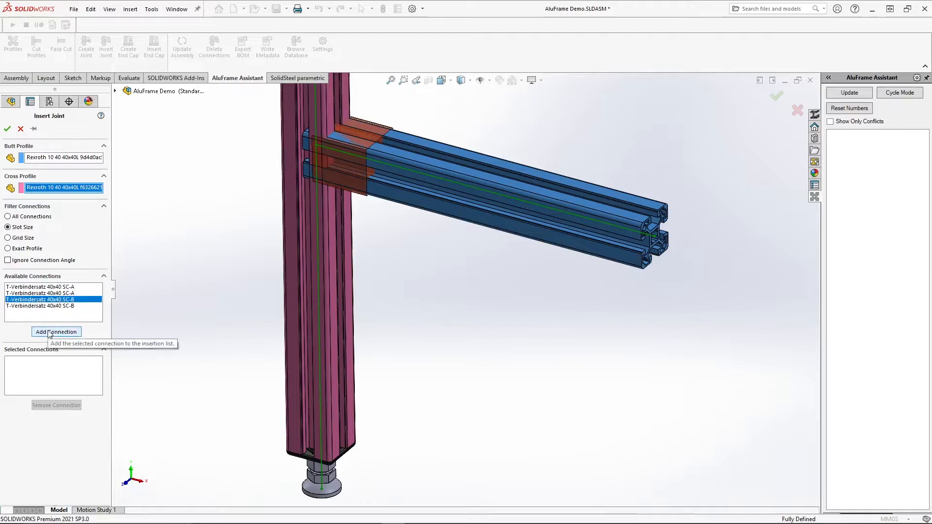
left_click(57, 332)
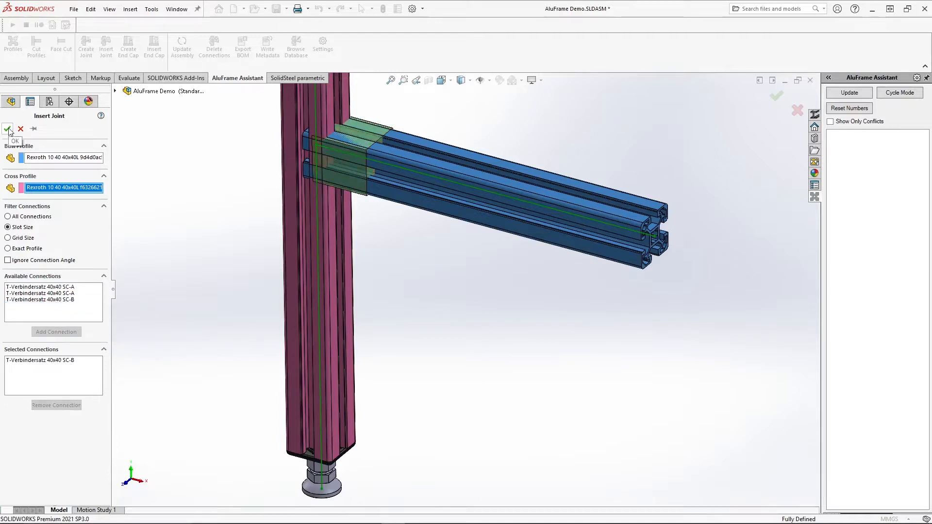
left_click(8, 129)
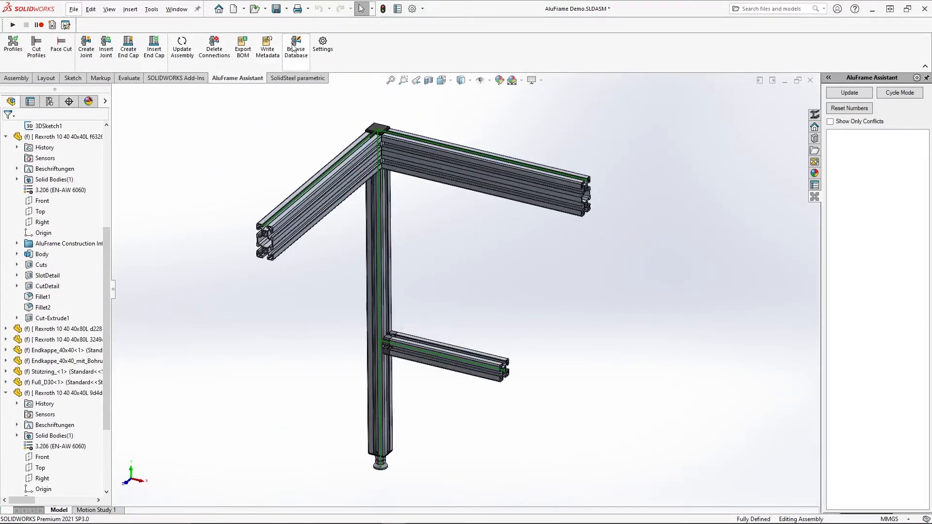
Delete the SMT Dichtung 30x30 joint from the AluFrame connection database.
left_click(295, 46)
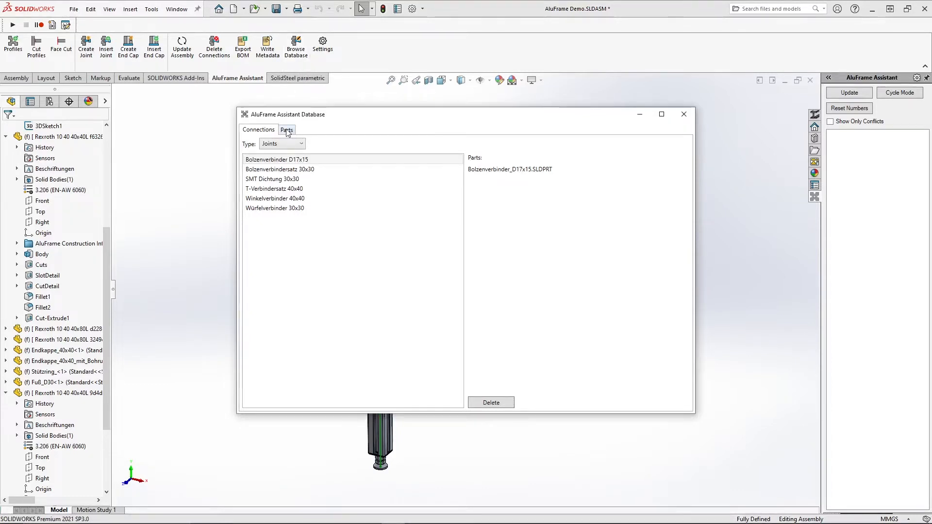
left_click(279, 169)
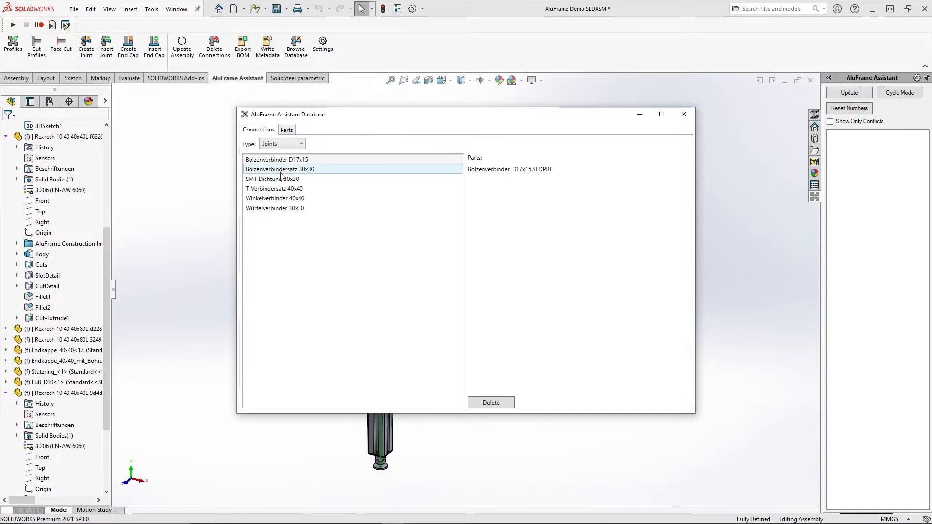
left_click(272, 179)
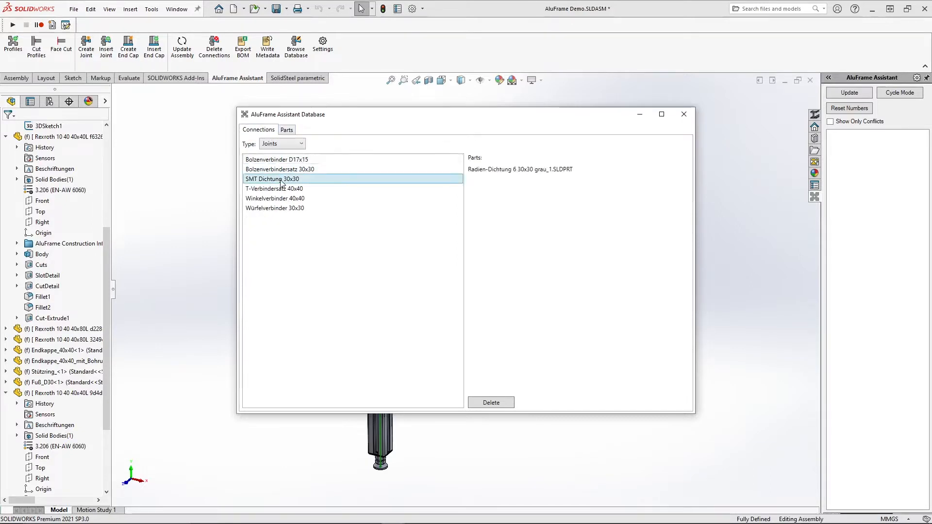
mouse_move(491, 402)
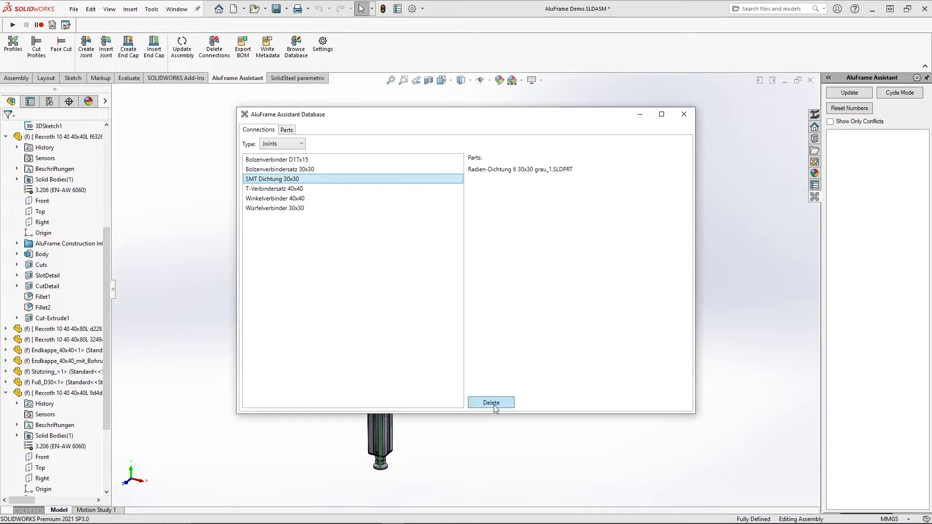
left_click(287, 129)
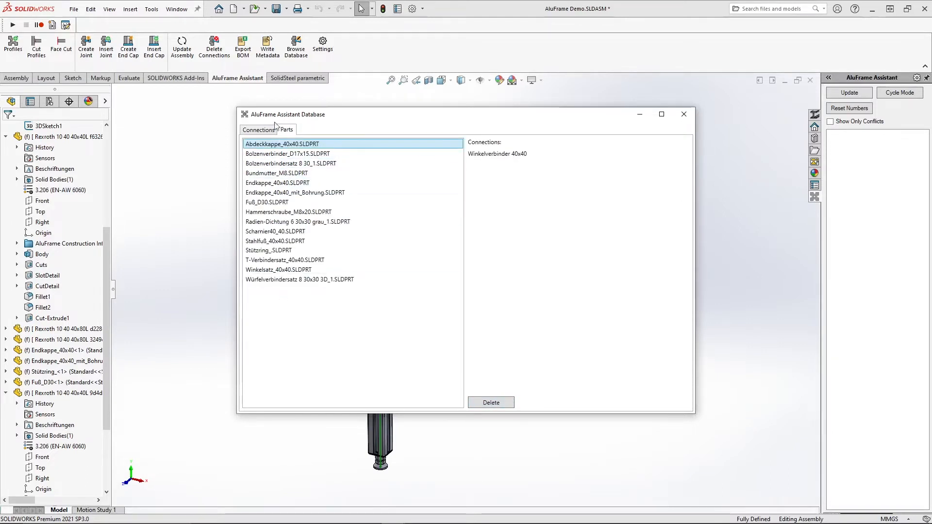
left_click(287, 129)
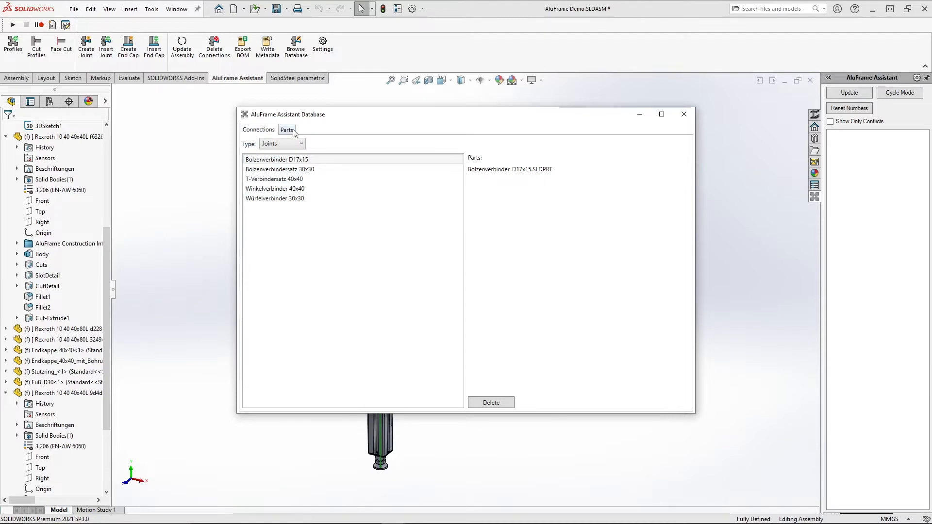
Delete the Würfelverbindersatz 8 30x30 3D_1 part with its connections and close the database.
left_click(286, 129)
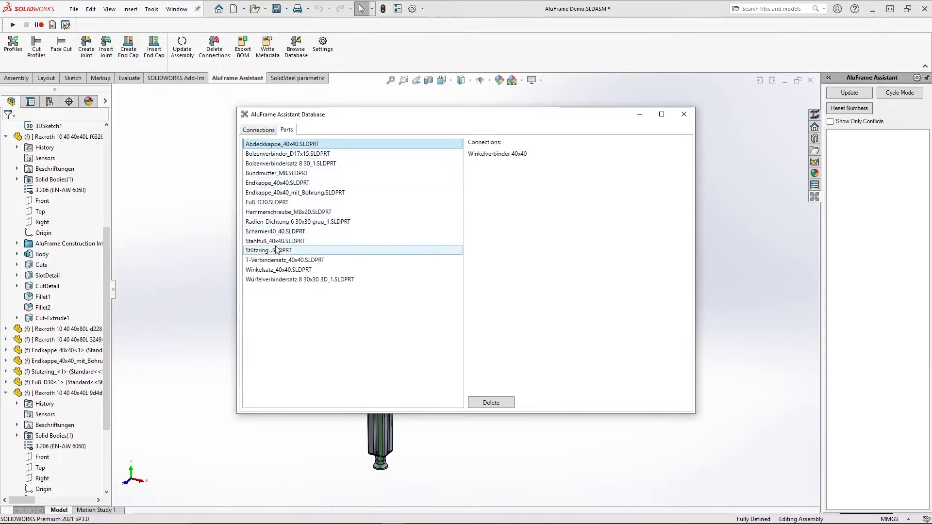
left_click(300, 280)
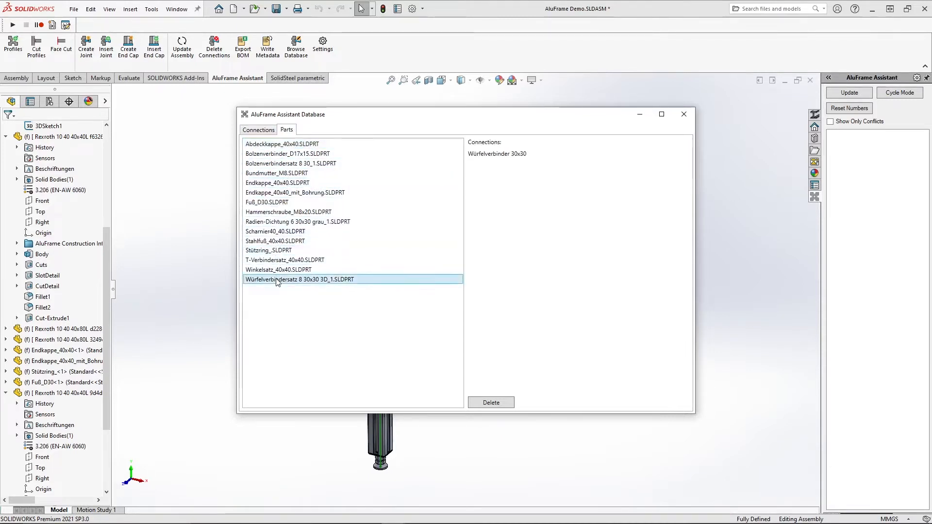
left_click(490, 402)
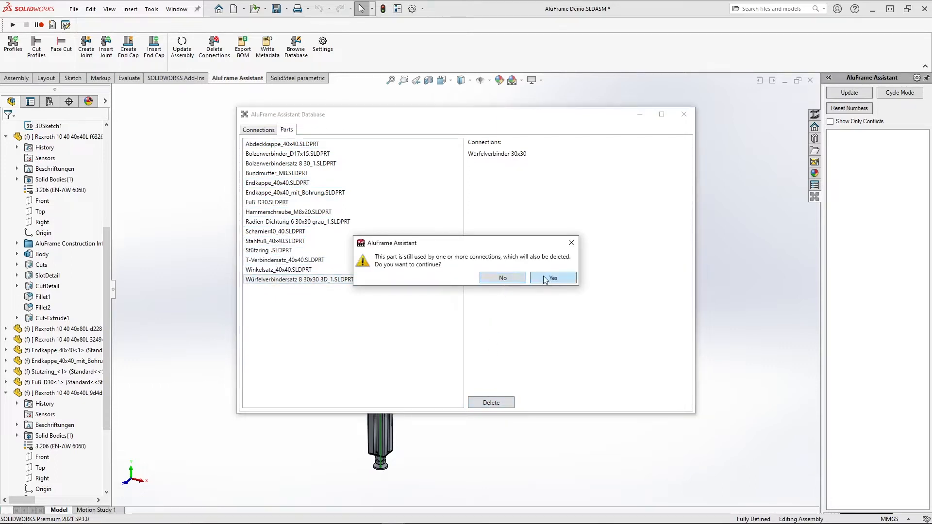
left_click(552, 278)
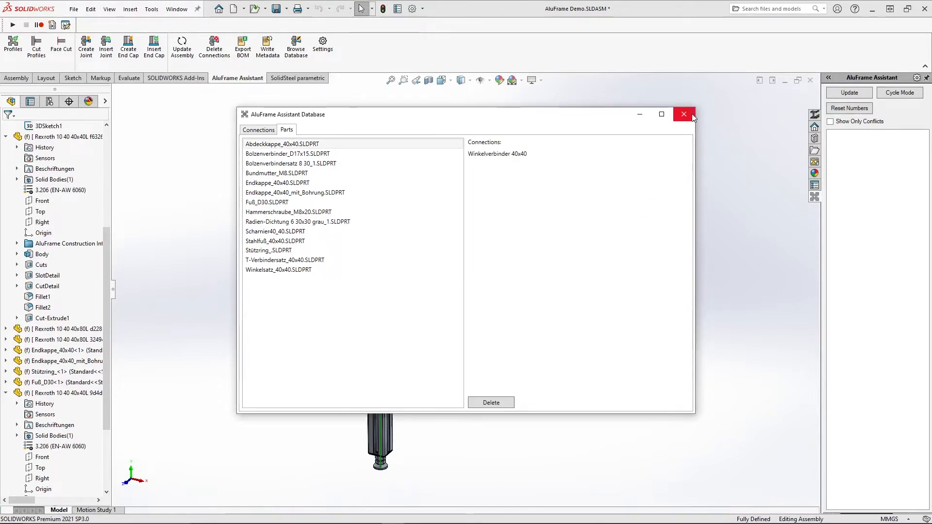
left_click(683, 114)
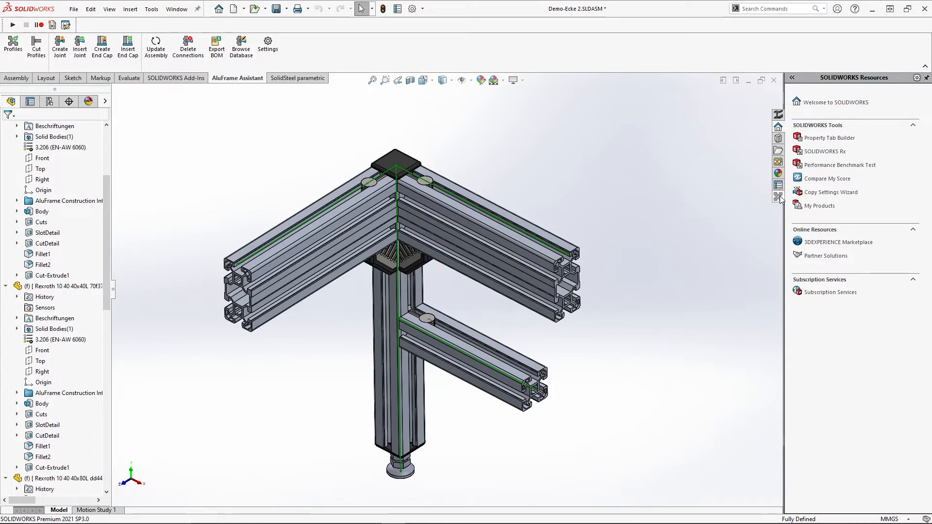
Collapse part-number group 1 in the AluFrame pane and start the BOM export for Demo-Ecke 2.
left_click(778, 197)
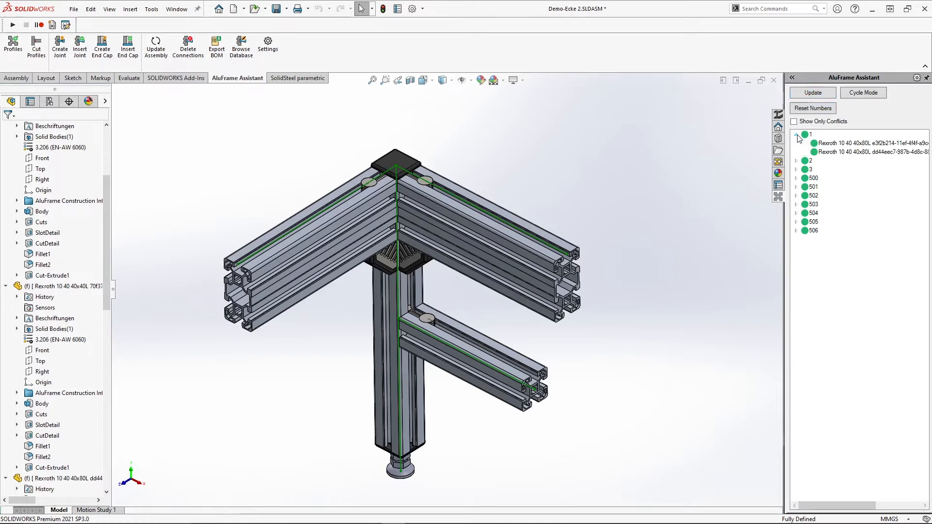
left_click(798, 138)
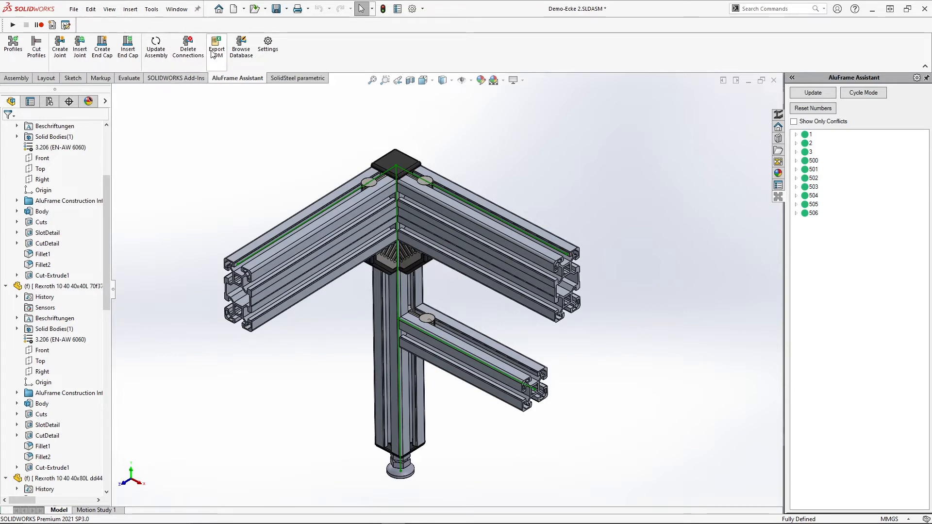
left_click(216, 47)
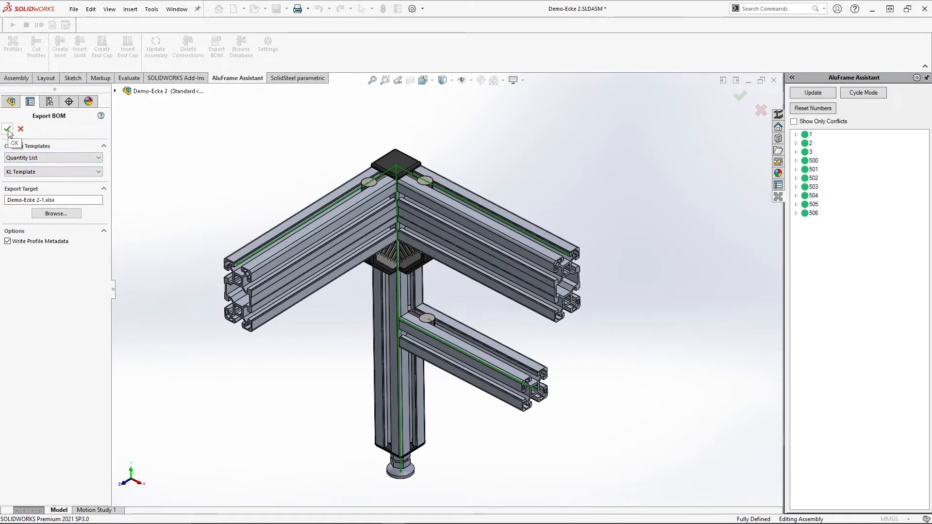
Export the quantity list Demo-Ecke 2-1.xlsx, review it in Excel, then close Excel and the folder.
left_click(7, 129)
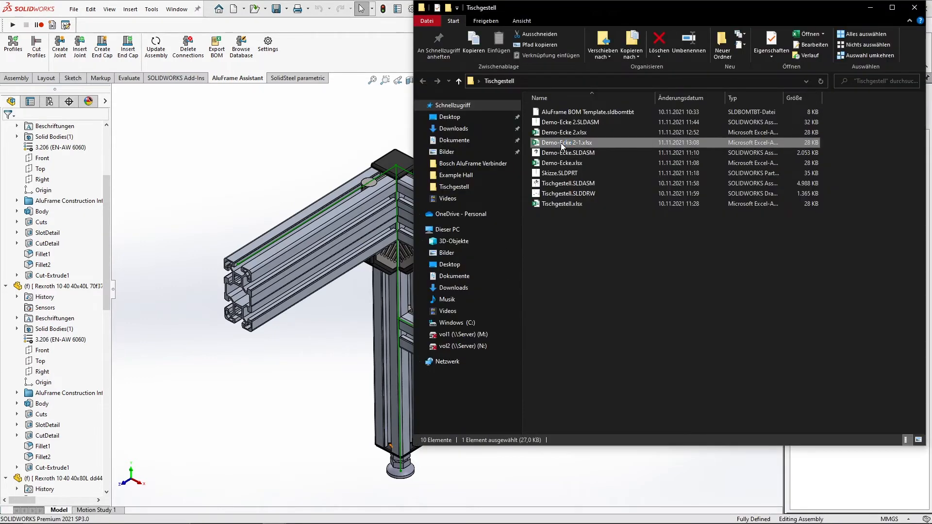
double_click(565, 142)
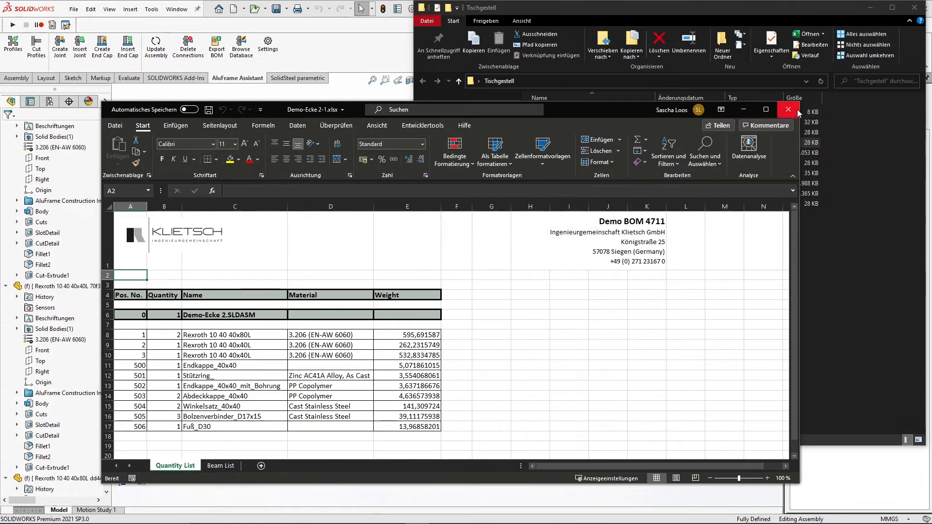
left_click(788, 110)
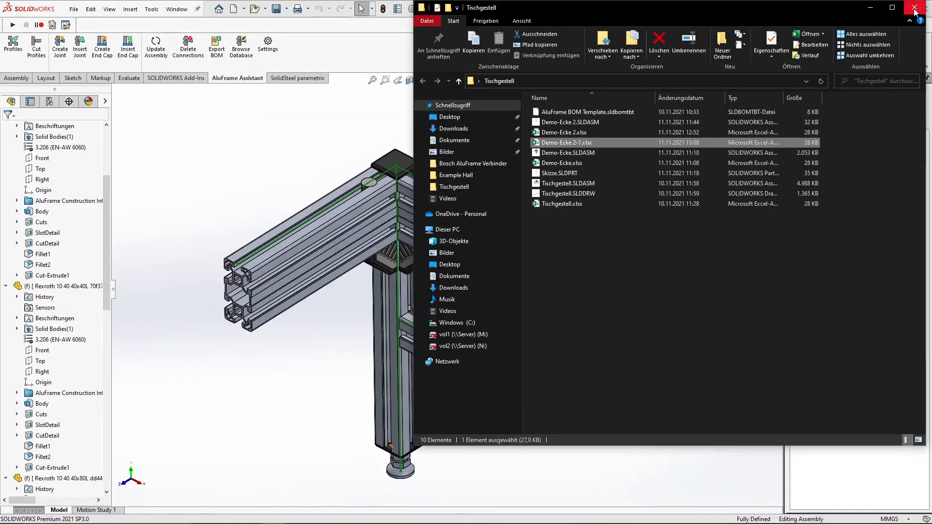
left_click(919, 11)
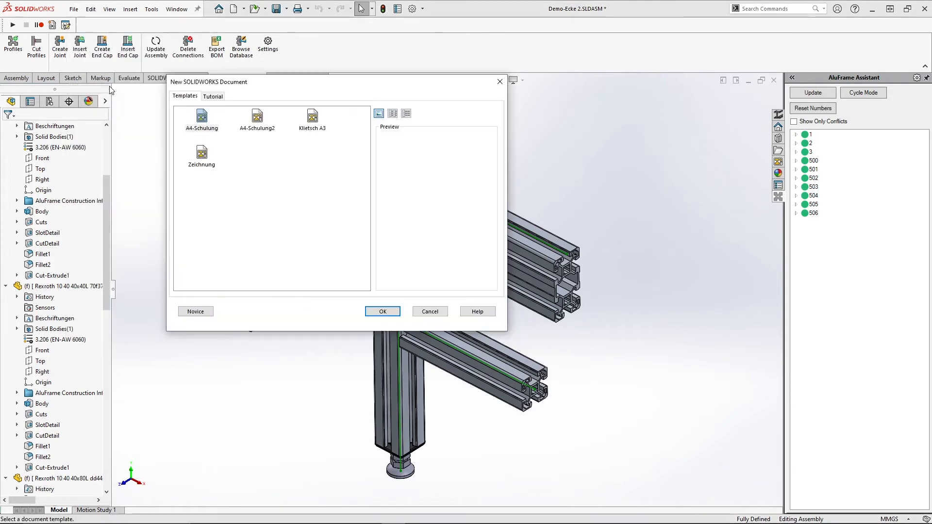
Create a Demo-Ecke 2 drawing from the Klietsch A3 template.
left_click(311, 116)
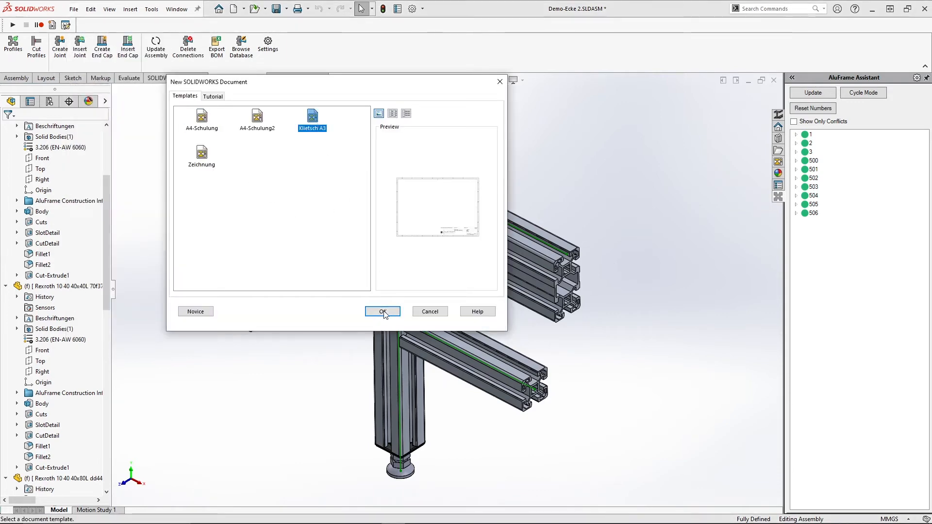
left_click(382, 312)
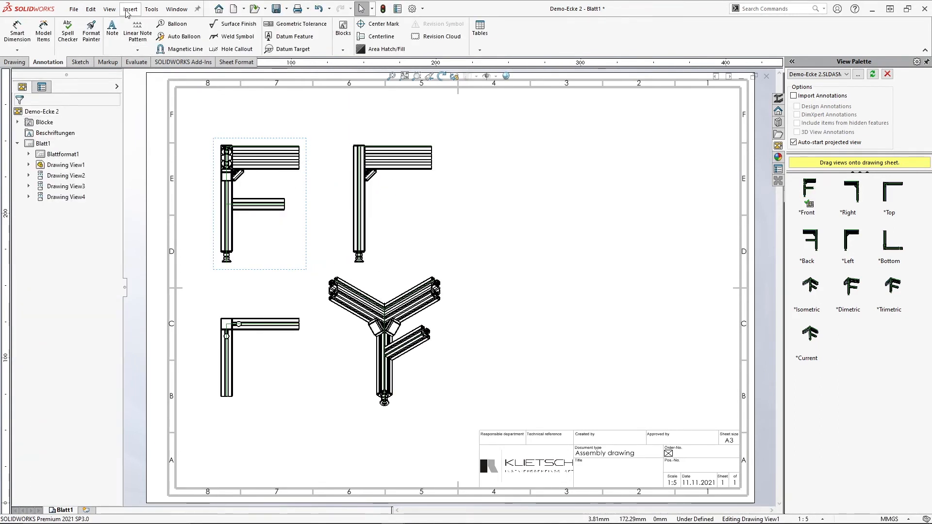
Place a bill of materials table beside the four drawing views.
left_click(129, 9)
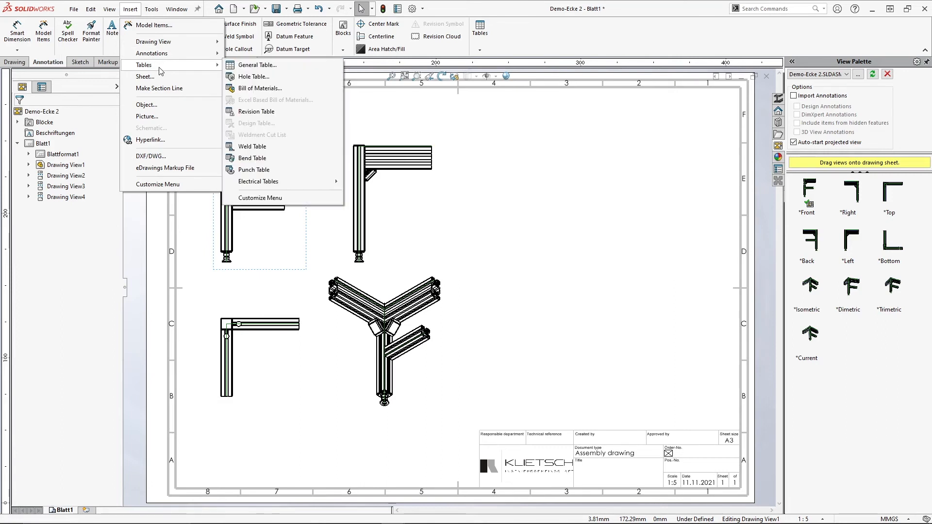
left_click(260, 88)
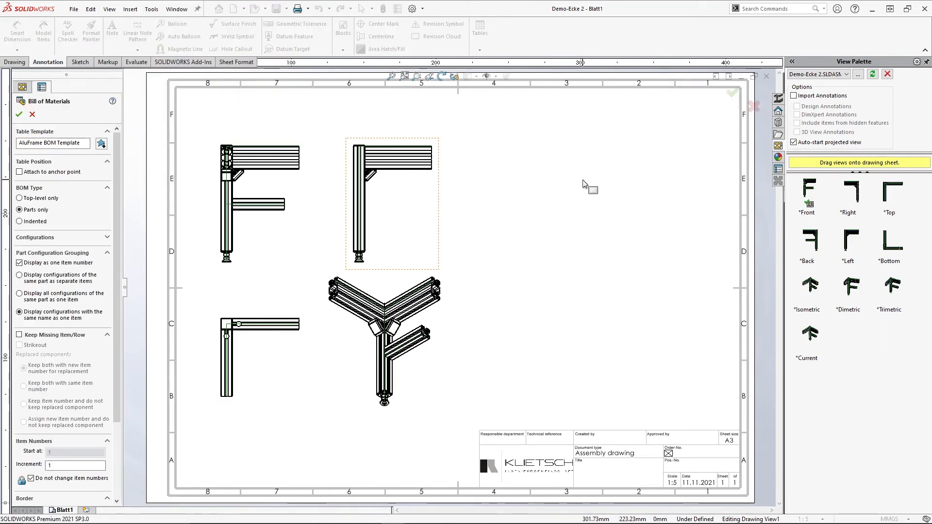
left_click(19, 114)
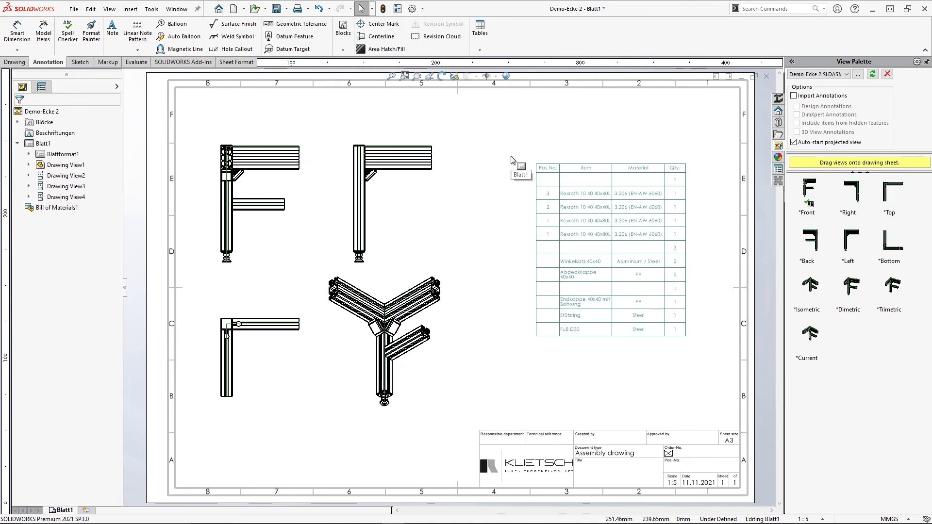
mouse_move(374, 504)
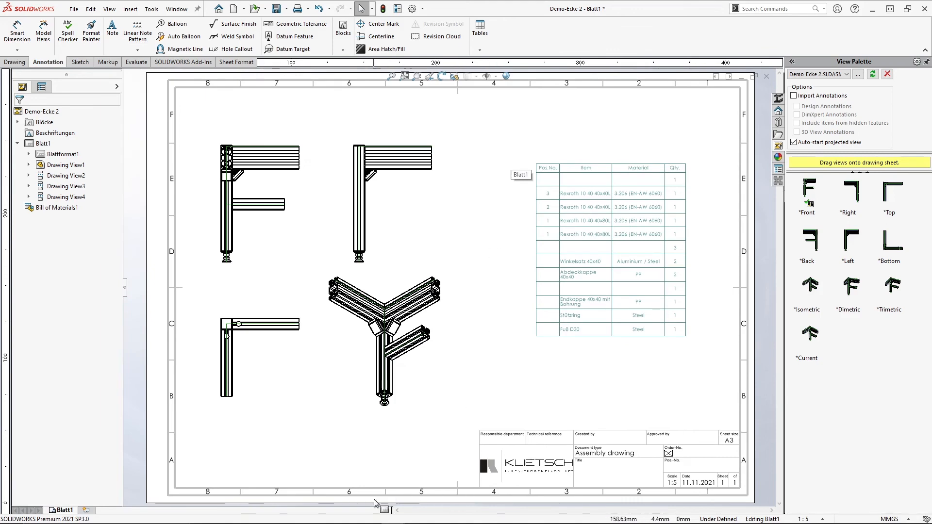